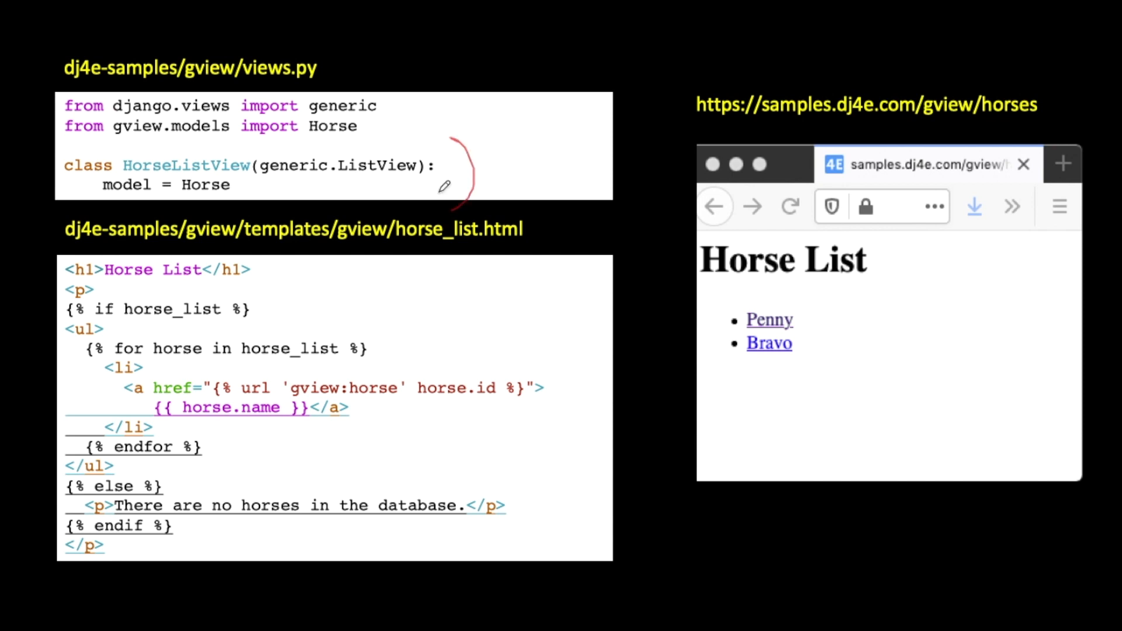
pyautogui.moveTo(397, 140)
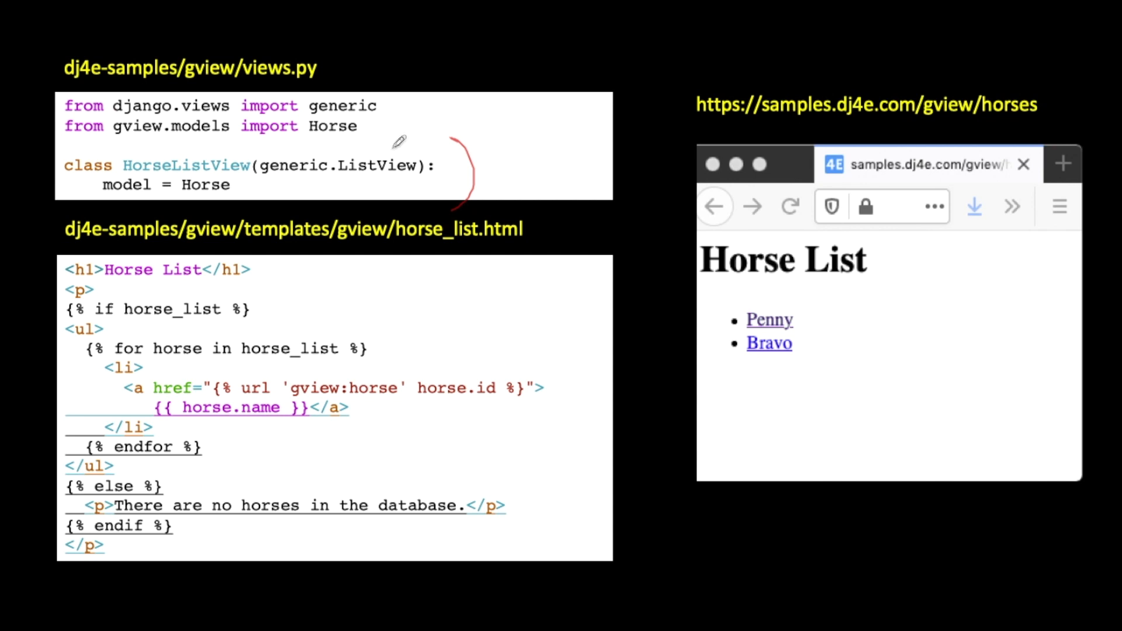